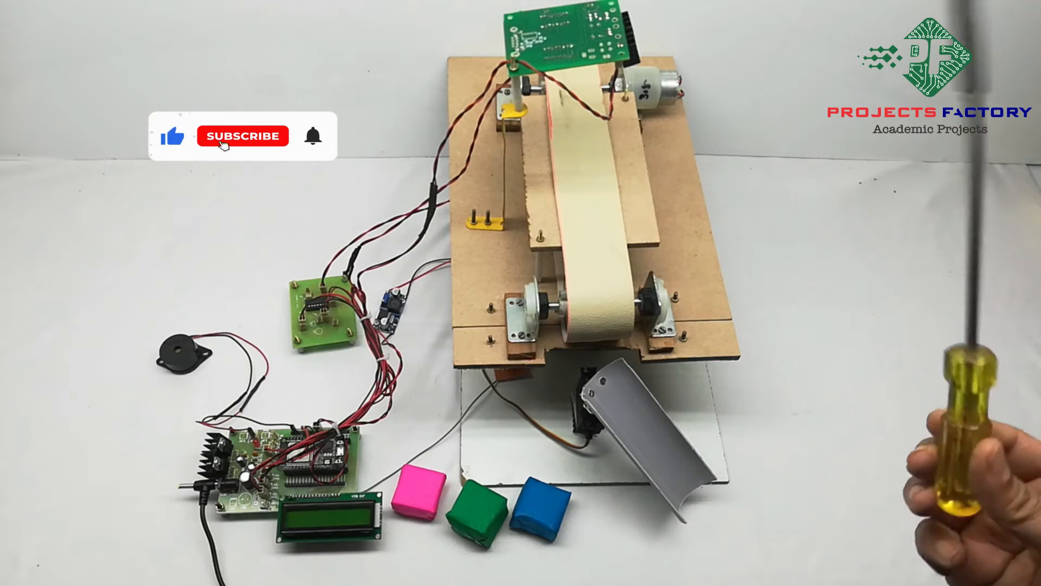
Step: Present the conveyor rig and bring the phone's home screen into view
left_click(242, 136)
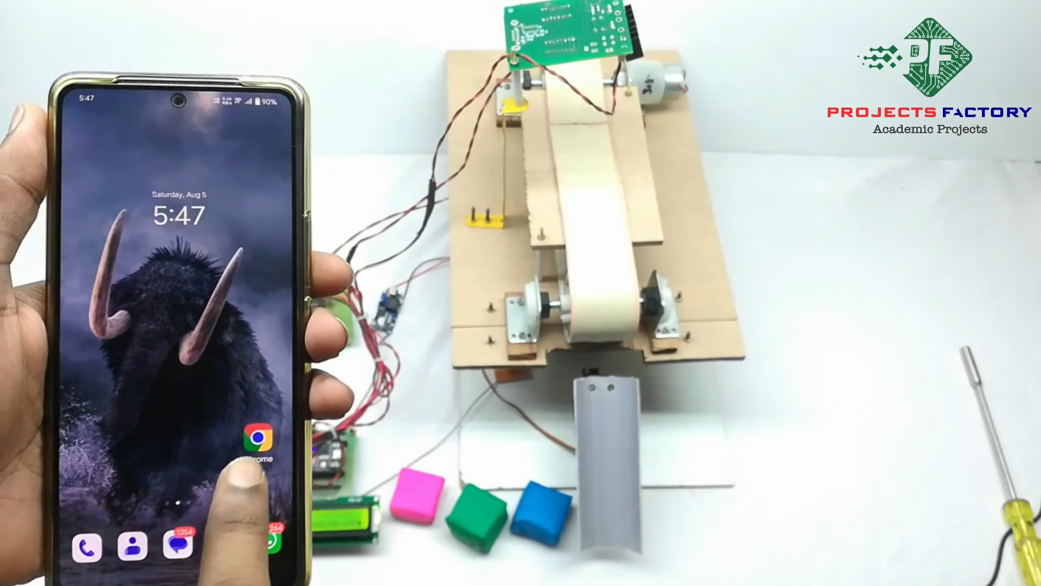
Step: Launch Chrome and go to the device address 192.168.29.189
left_click(250, 436)
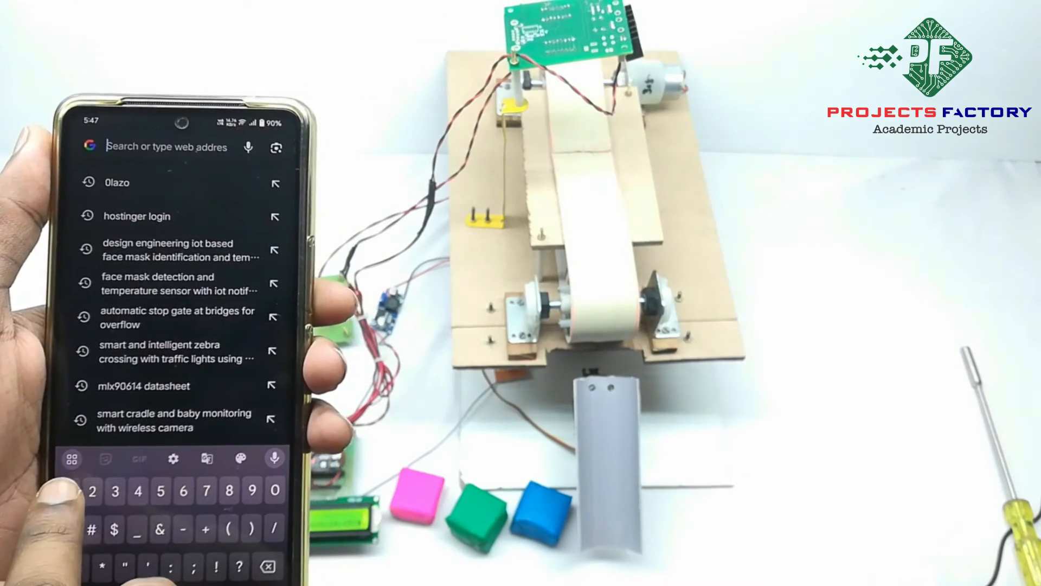
type("192.168.29.189")
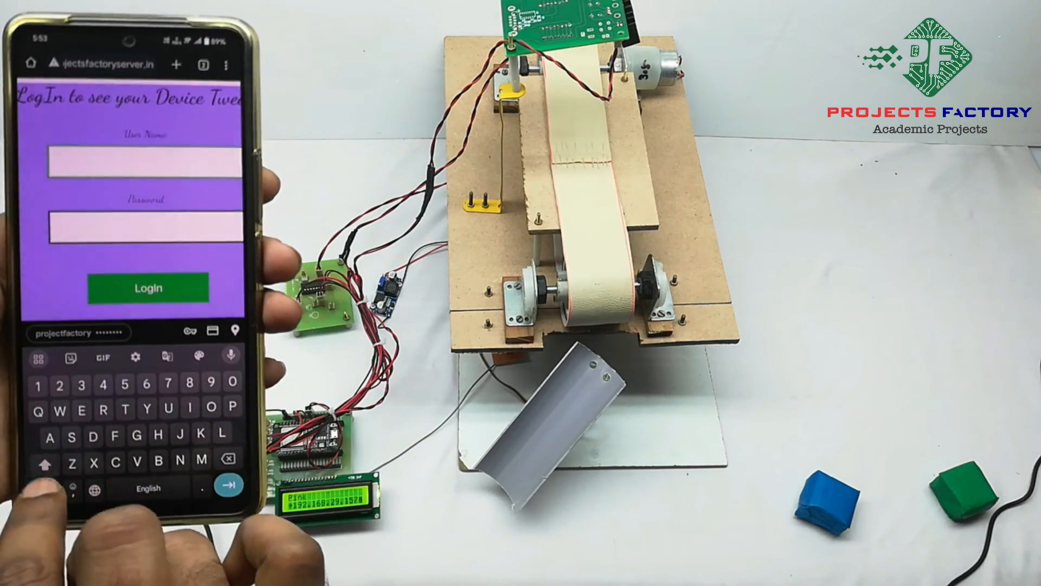
Step: Enter the username iot45... credentials for iot453 and submit the login form
type("iot")
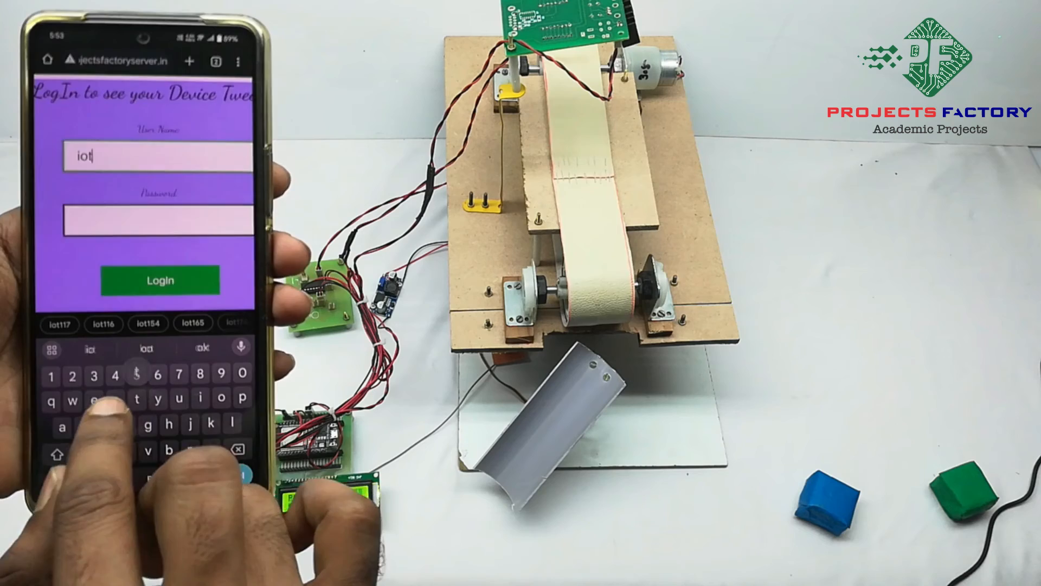
type("453")
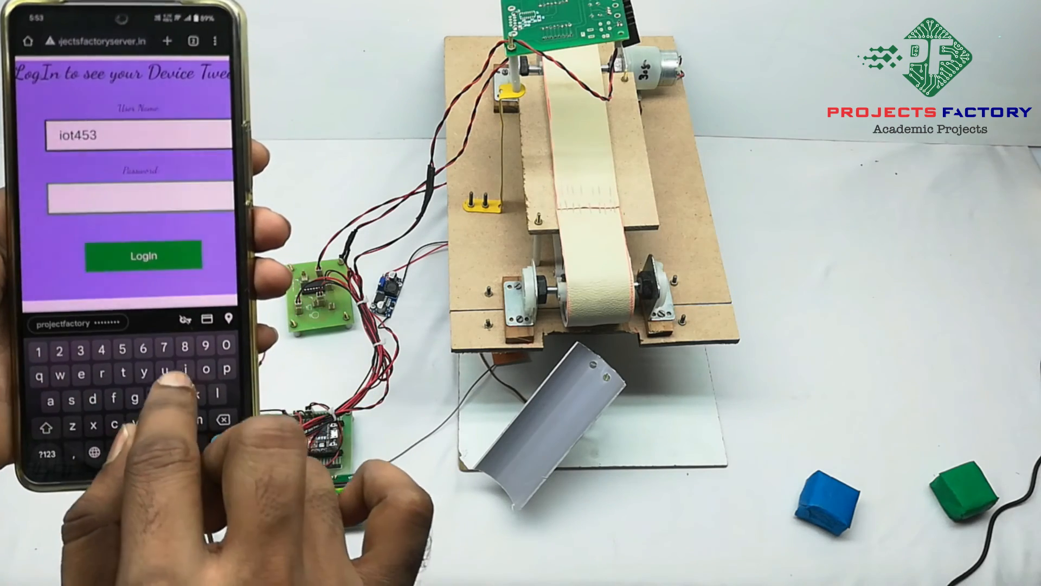
type("5")
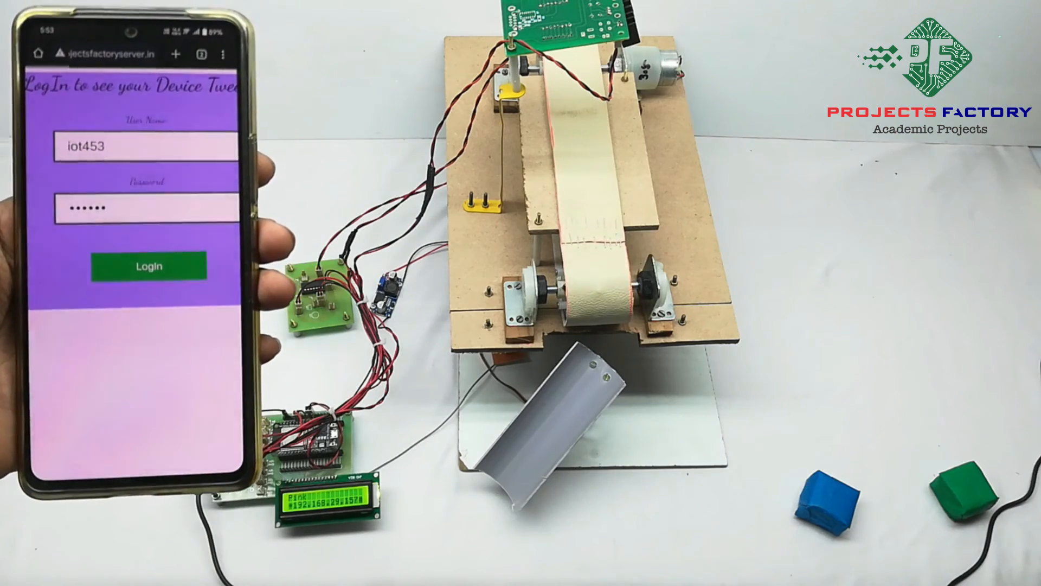
left_click(149, 266)
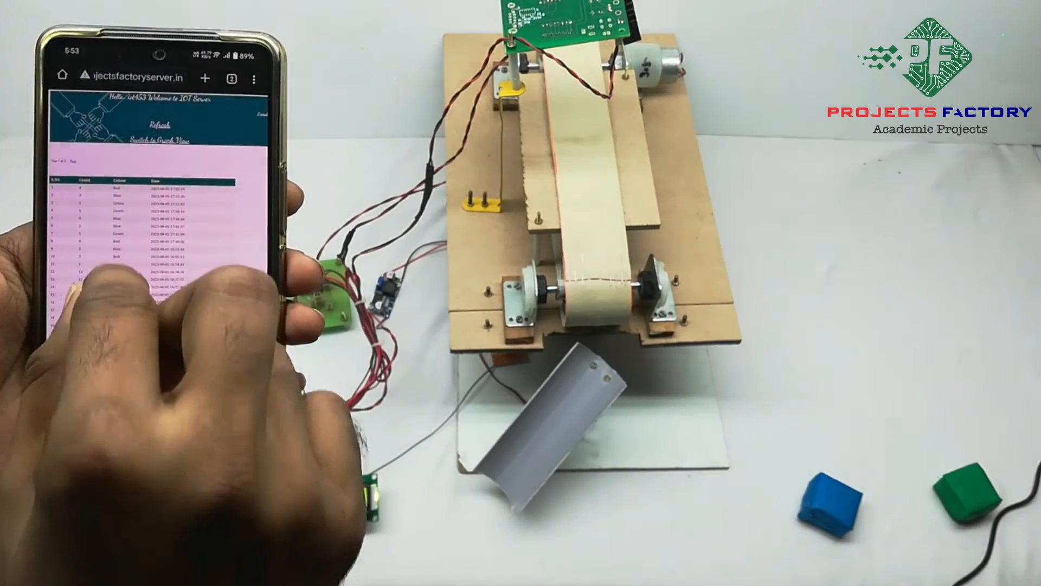
scroll("down", 3)
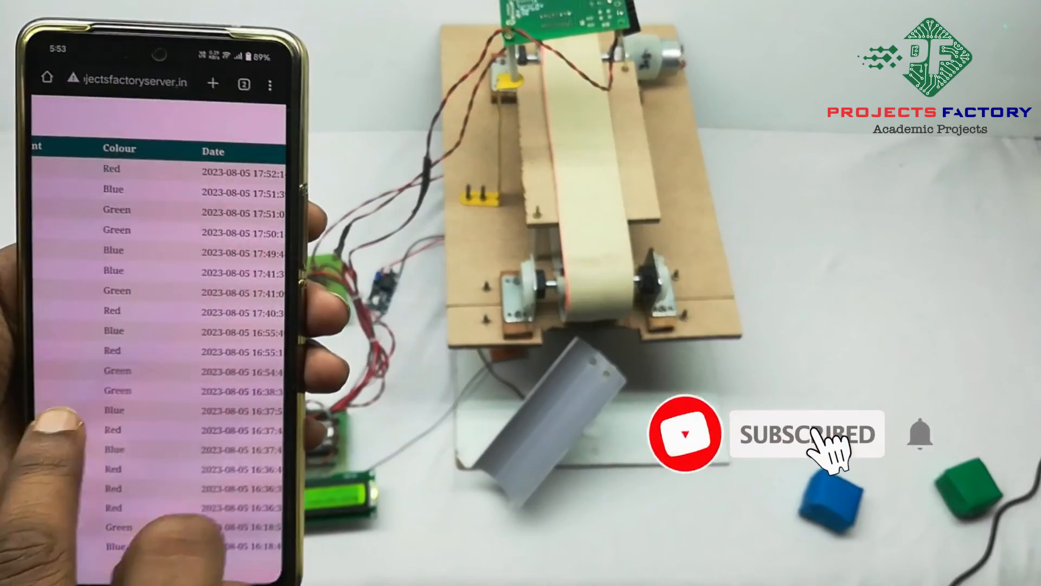
scroll("down", 3)
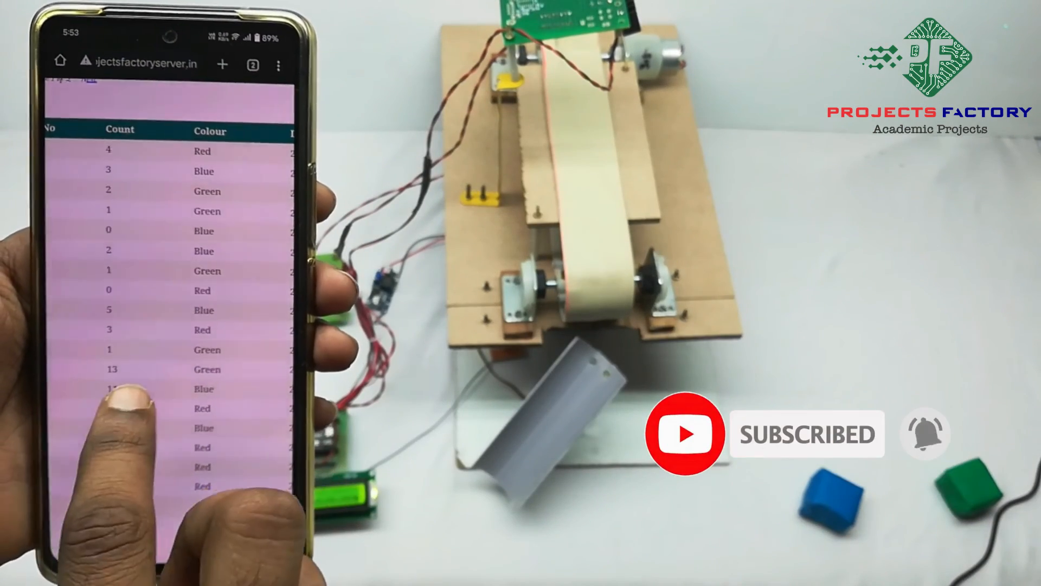